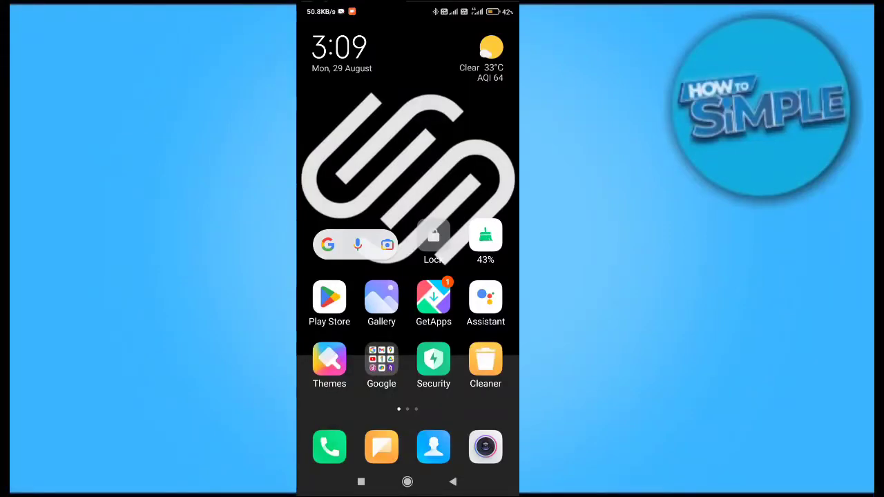
Step: Launch Facebook from the More apps folder on the second home page
scroll("left", 3)
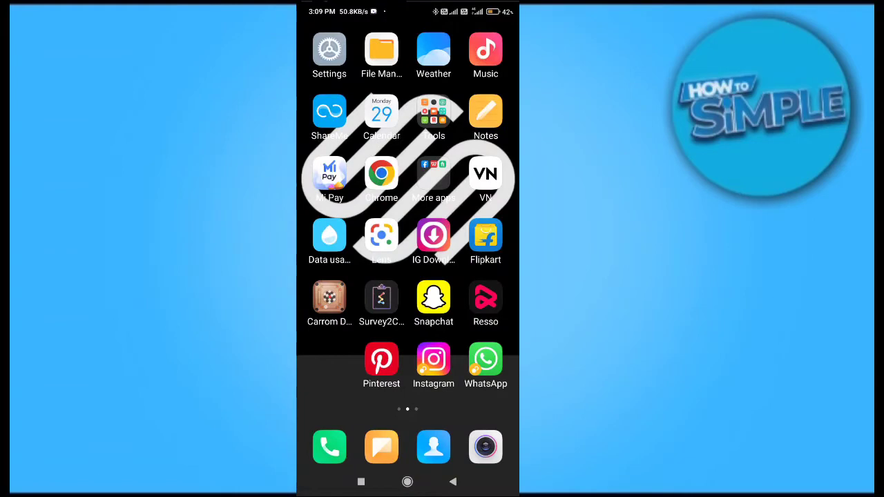
scroll("left", 3)
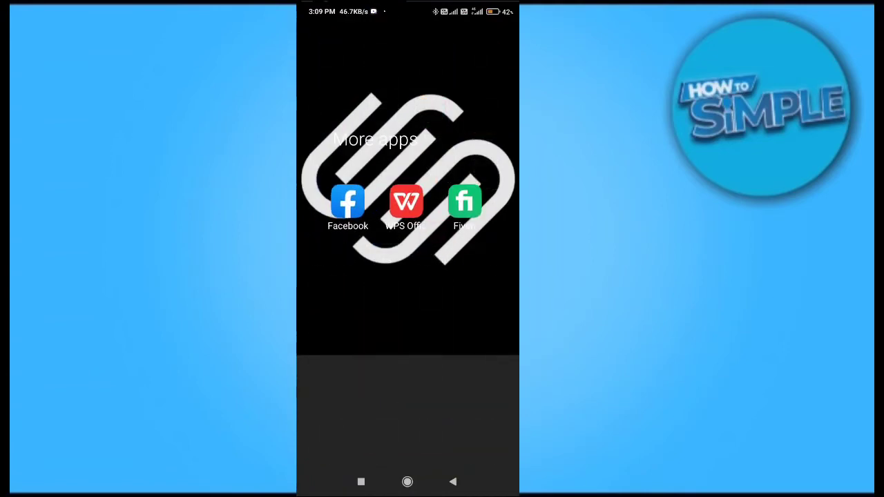
left_click(347, 202)
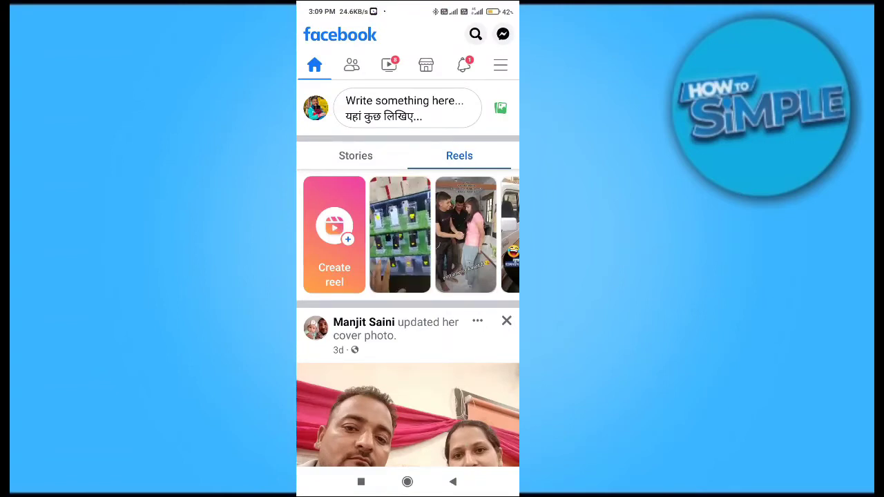
Step: Show Facebook's main menu and scroll through the All shortcuts list
left_click(500, 65)
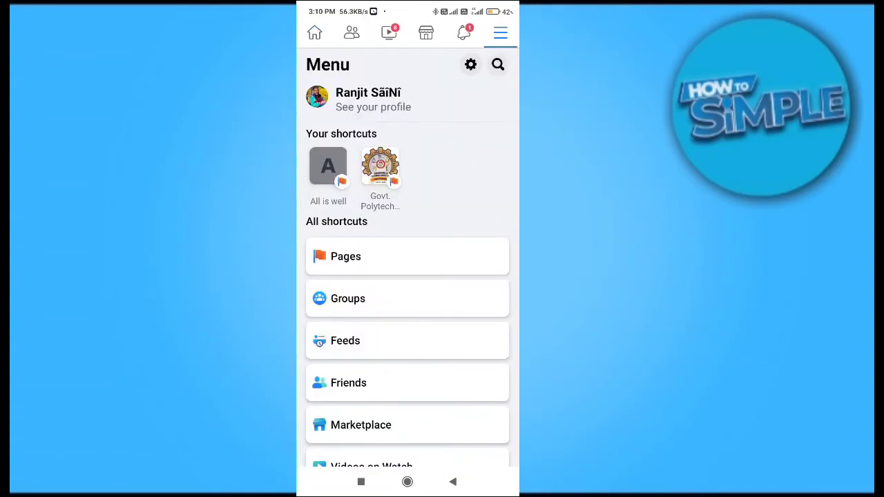
scroll("down", 3)
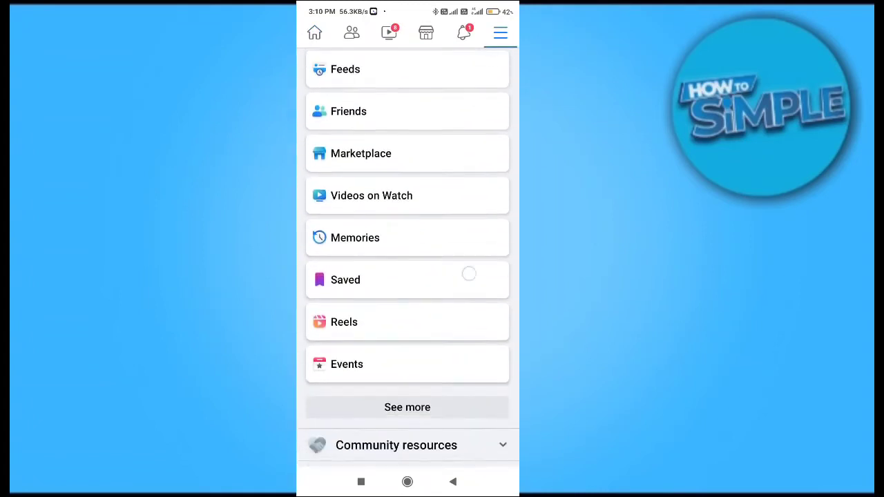
scroll("down", 3)
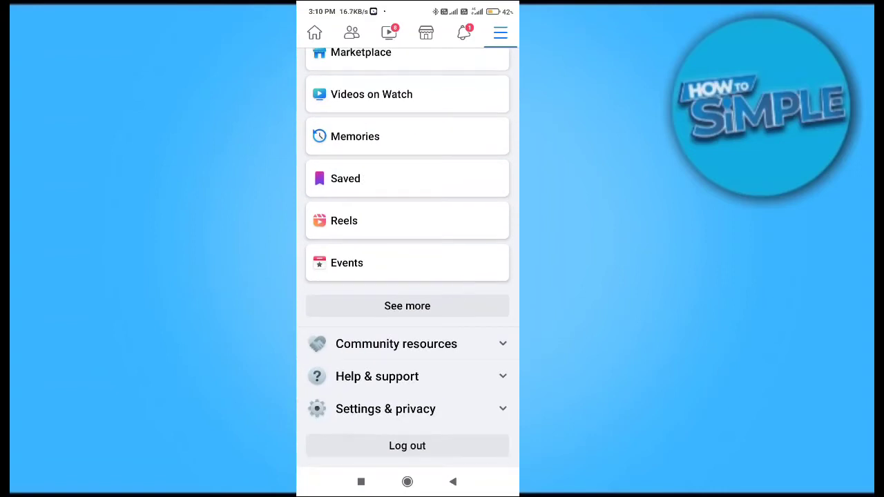
scroll("down", 3)
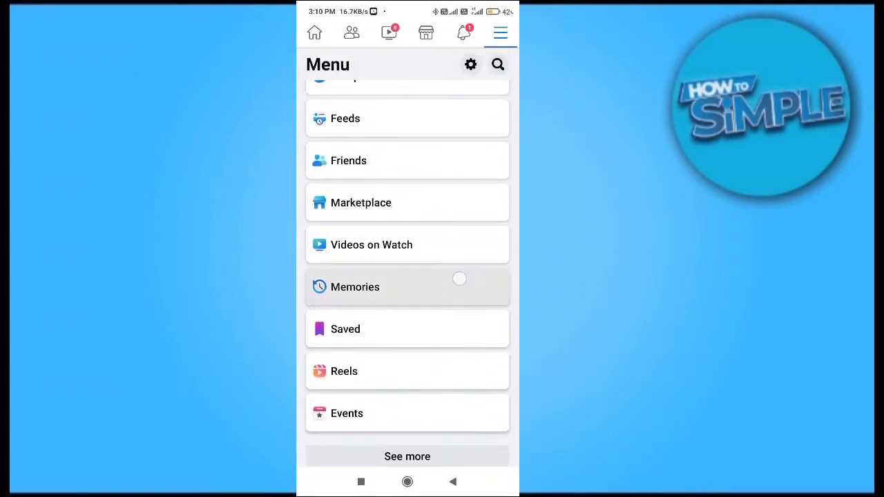
scroll("down", 3)
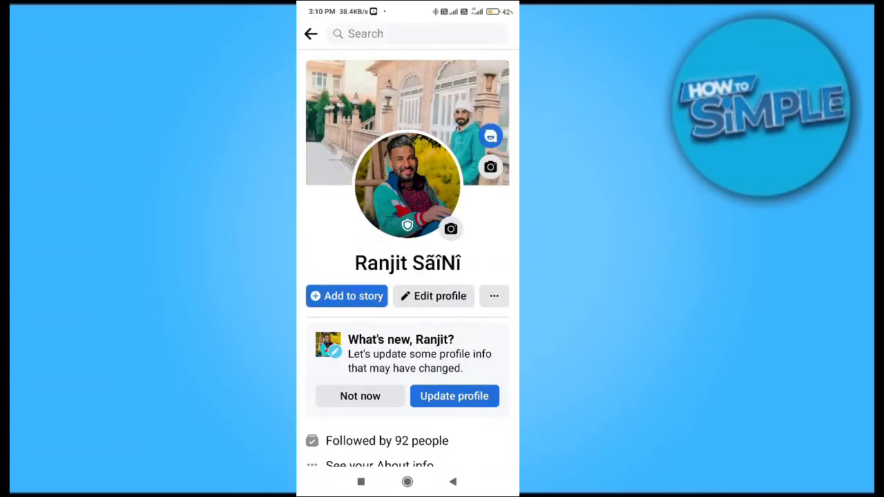
Step: Scroll down the user's own profile page past the photo and friends count
scroll("down", 3)
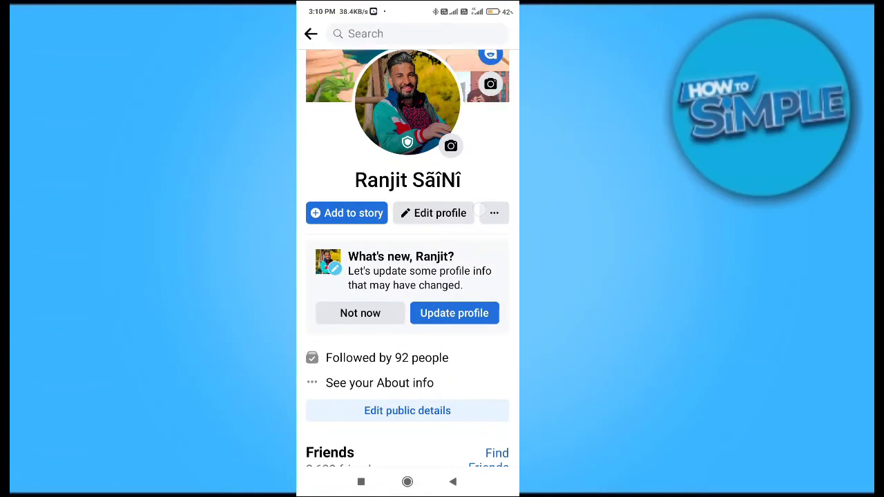
scroll("down", 3)
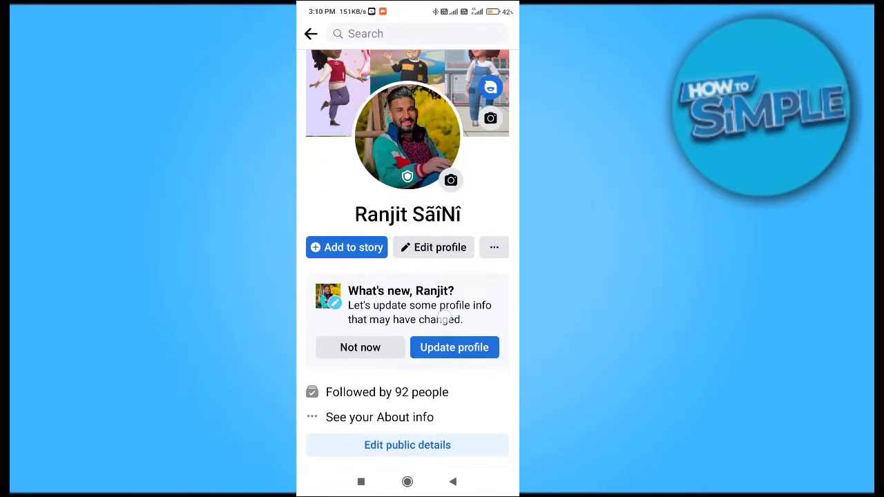
scroll("down", 3)
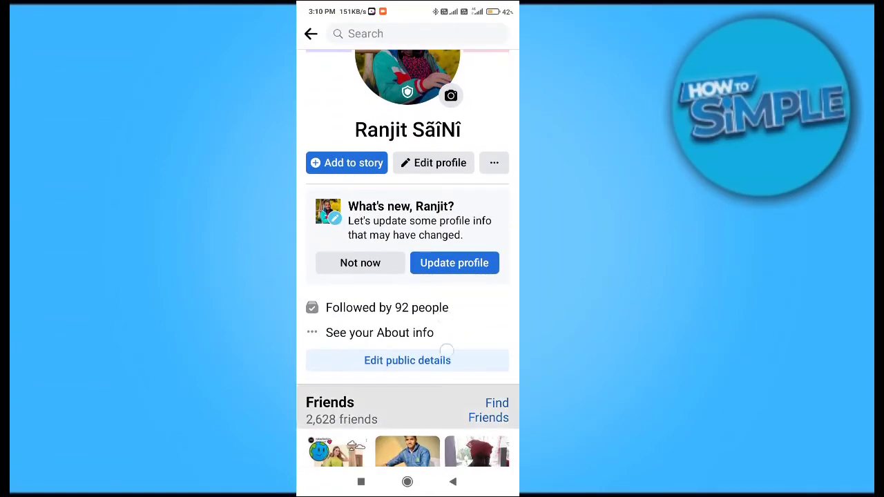
scroll("down", 3)
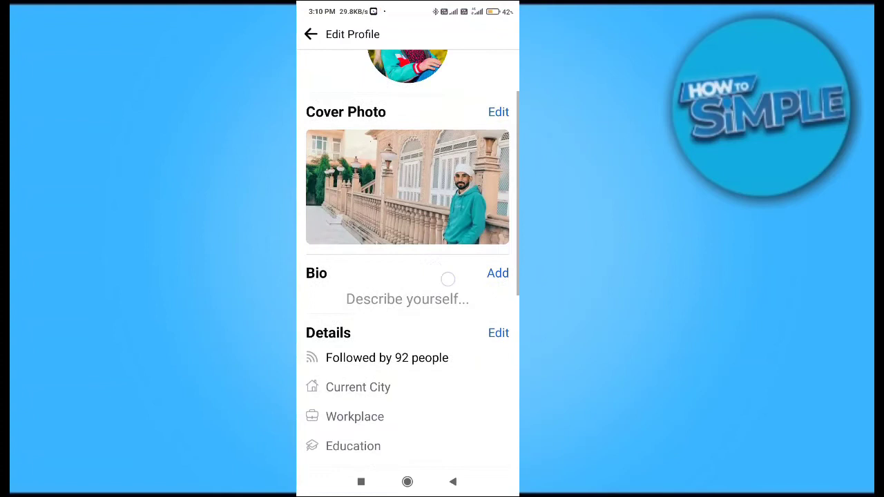
Step: Scroll the Edit Profile page down to Hobbies, Featured, Links and About Info
scroll("down", 3)
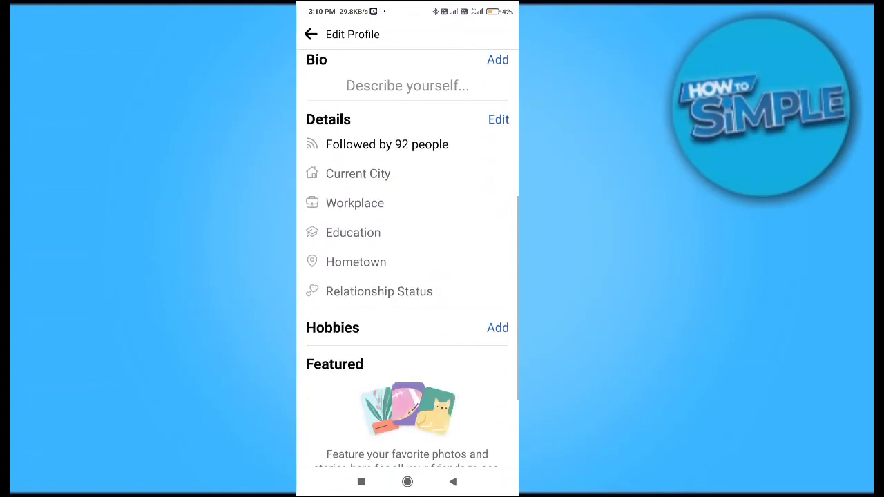
scroll("down", 3)
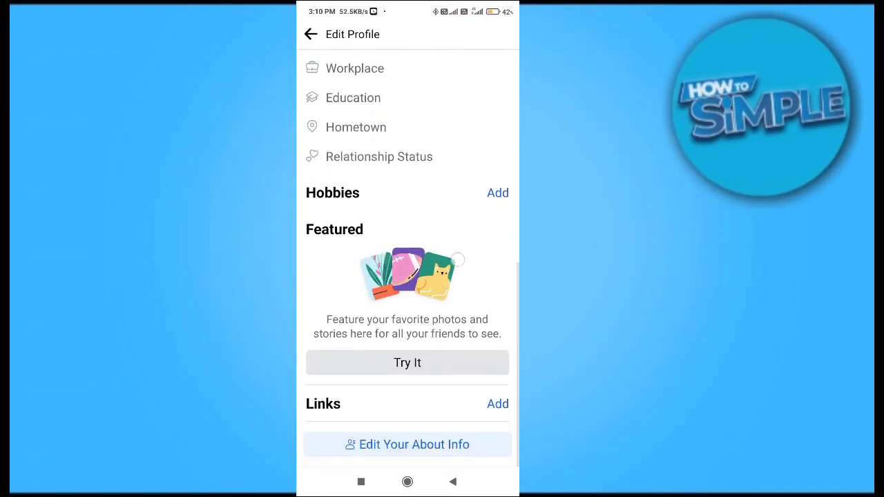